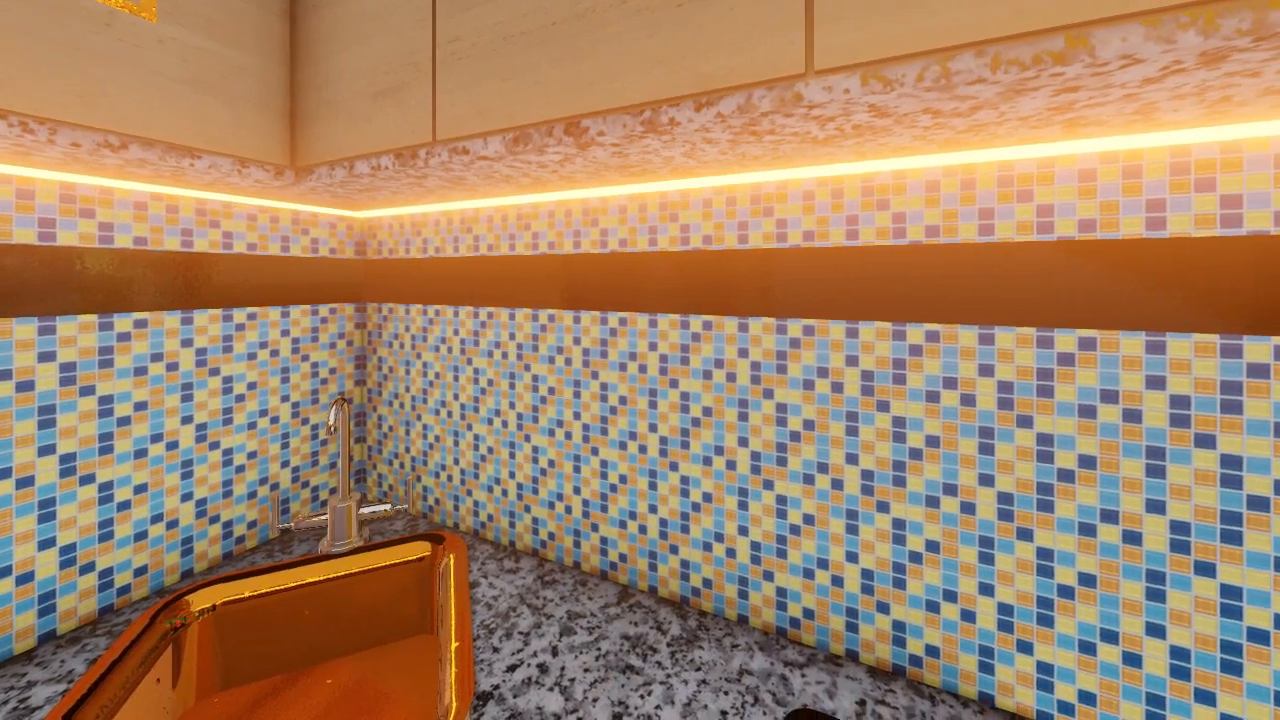
{"action": "scroll", "scroll_direction": "right", "scroll_amount": 3}
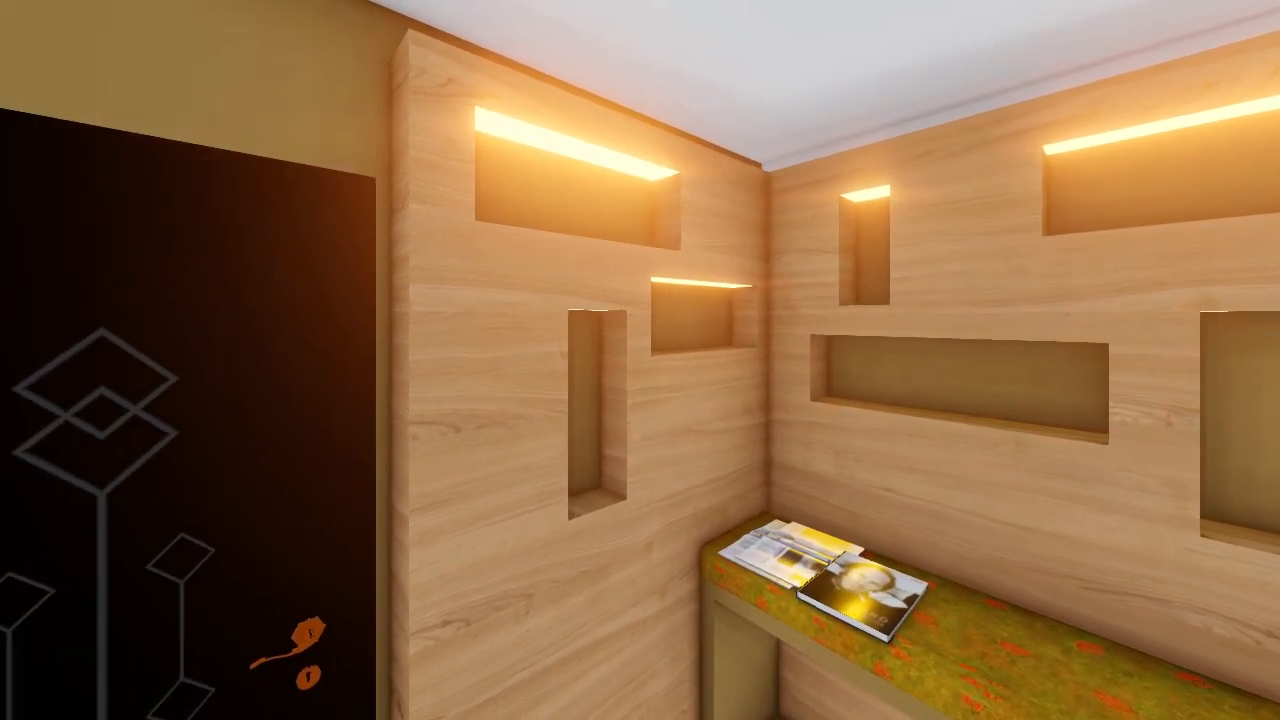
{"action": "scroll", "scroll_direction": "left", "scroll_amount": 3}
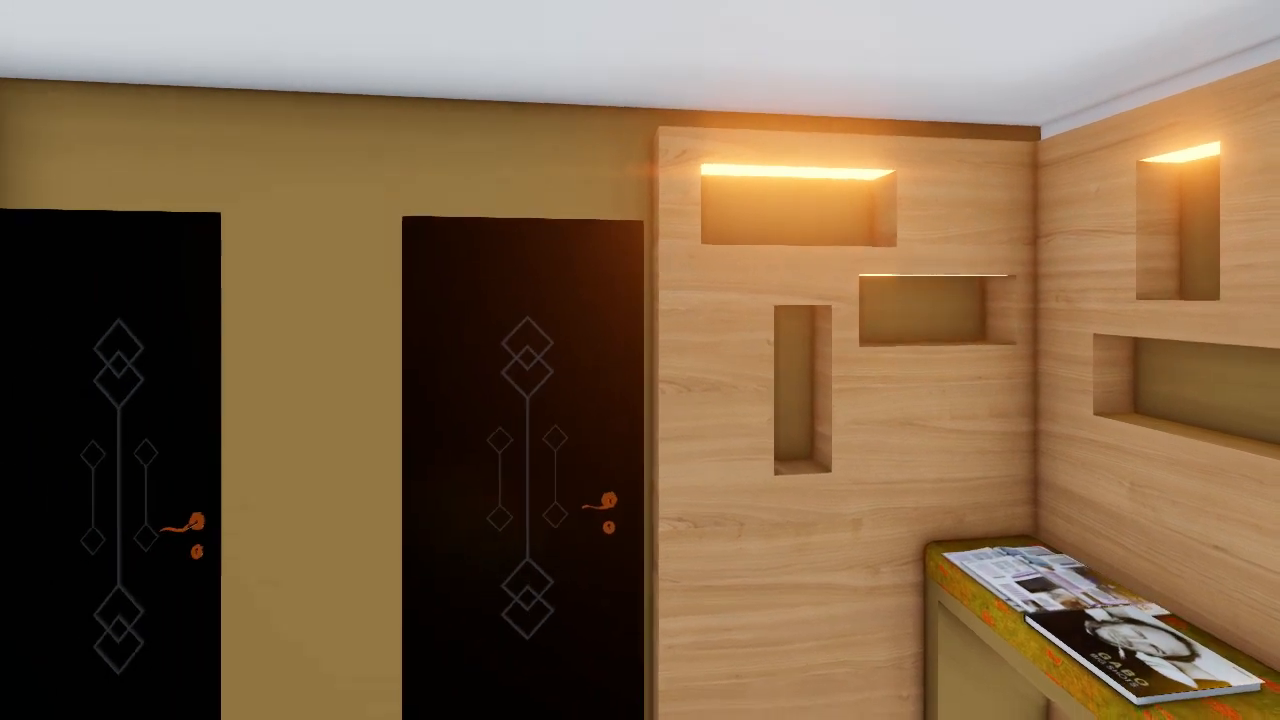